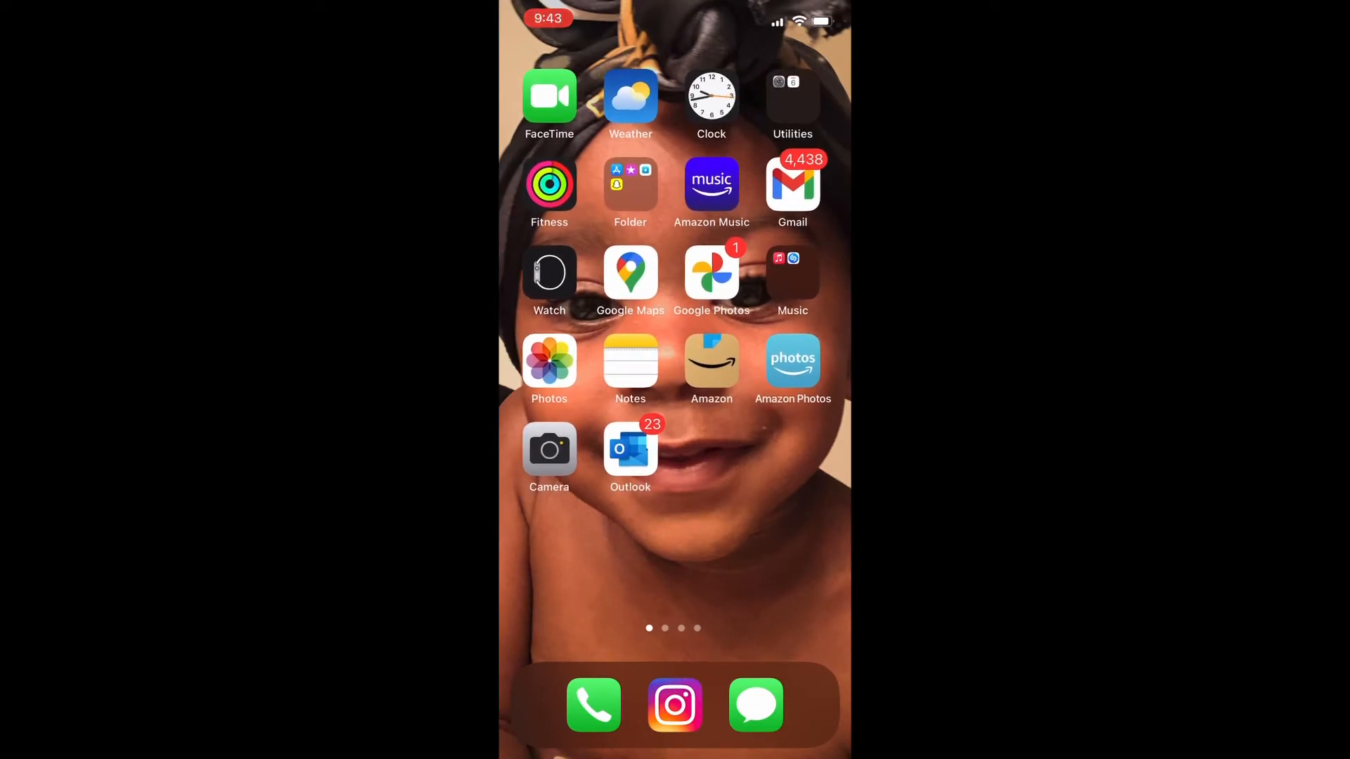
Step: Review Agent Jaz's contact details and return to the home screen
left_click(593, 704)
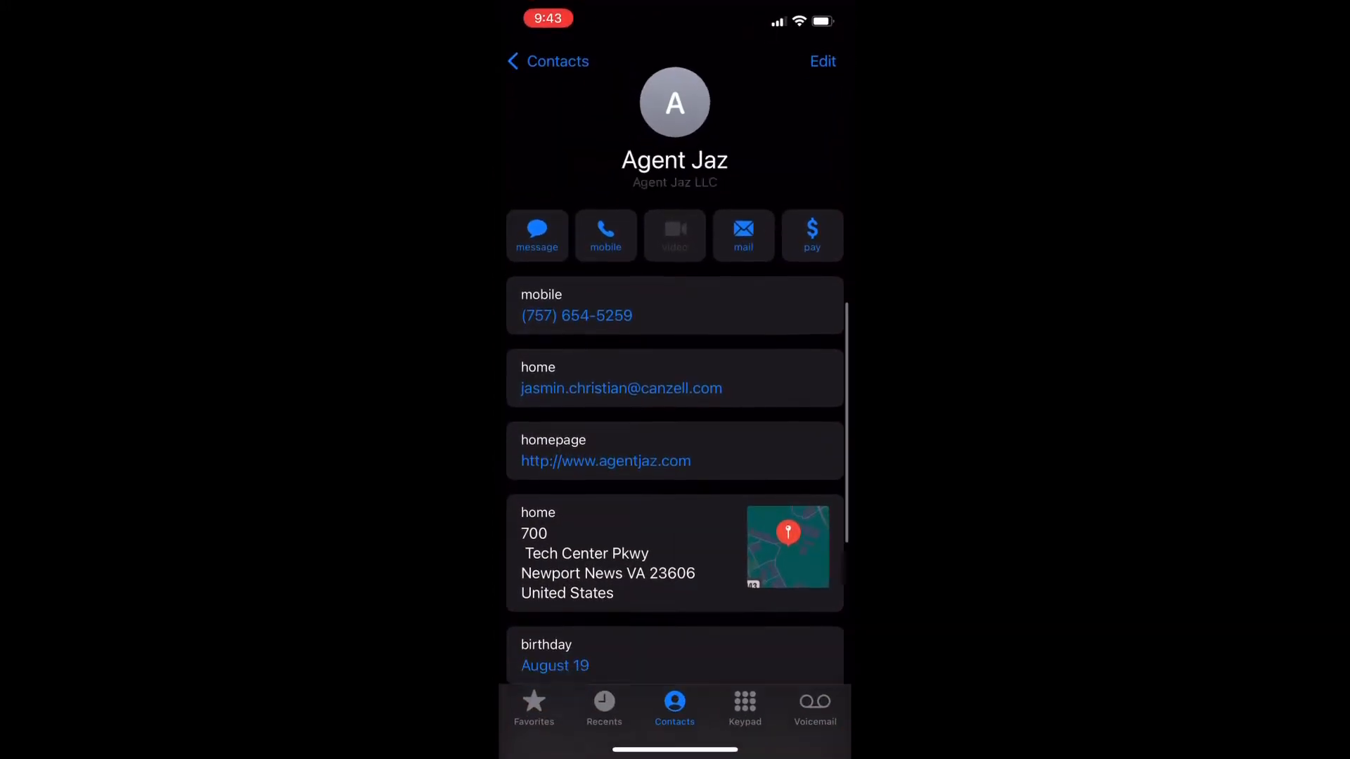
scroll("down", 3)
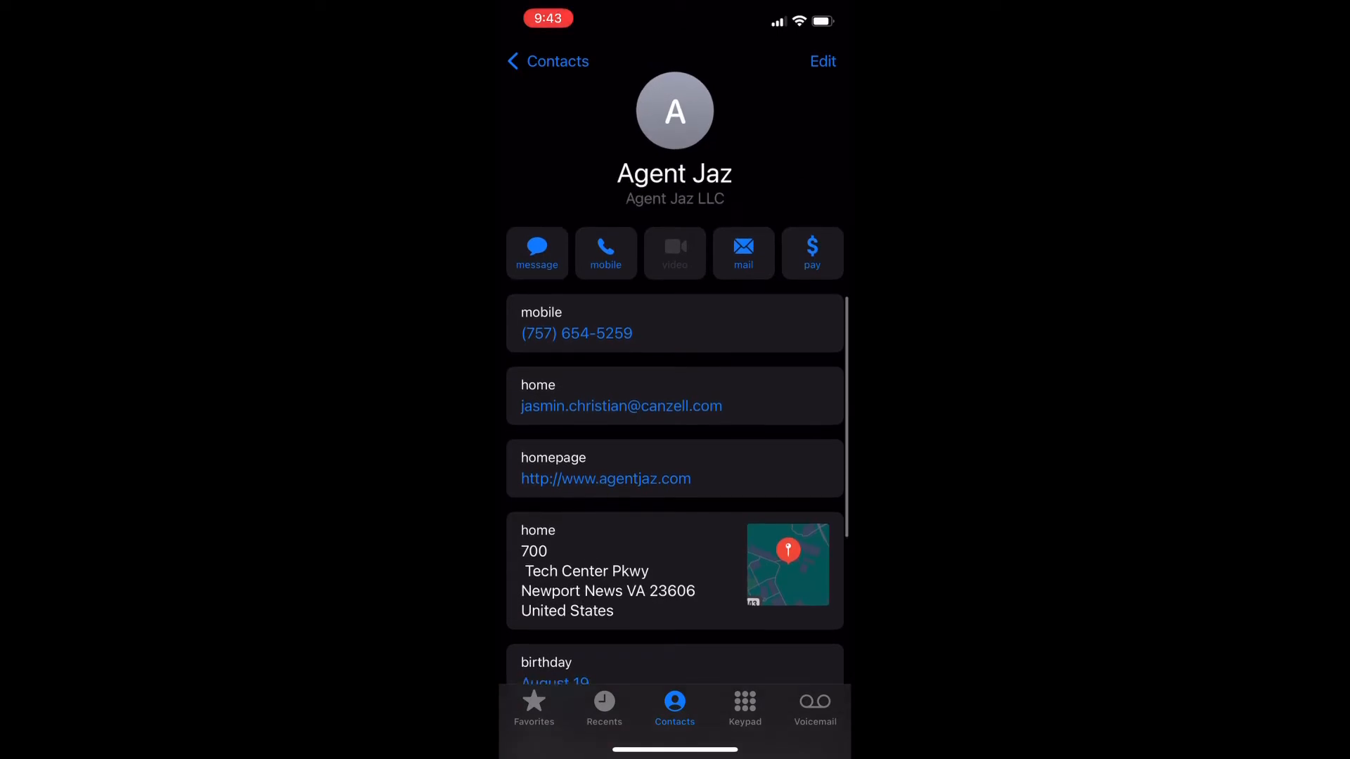
left_click(547, 61)
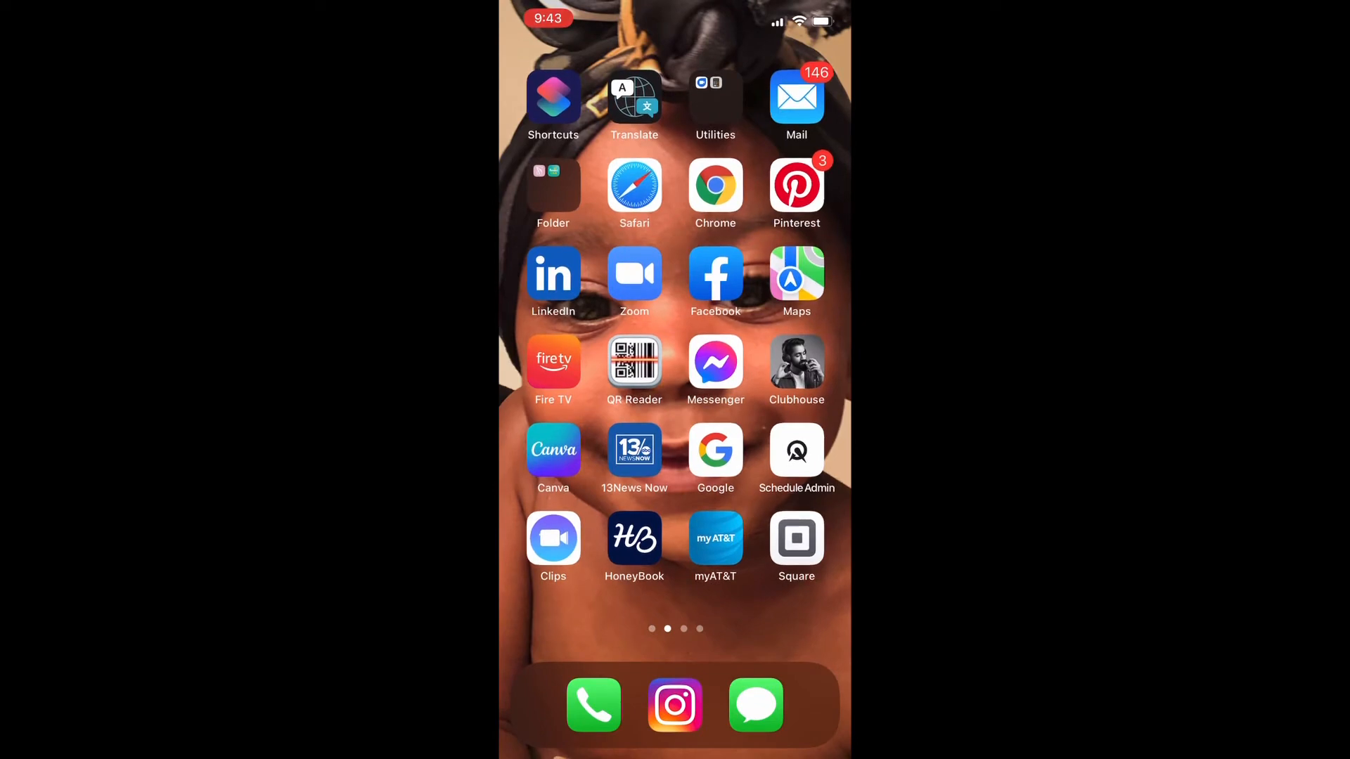
Step: In QR Reader, start a new Contact - meCard code and choose Pick Contact
left_click(634, 357)
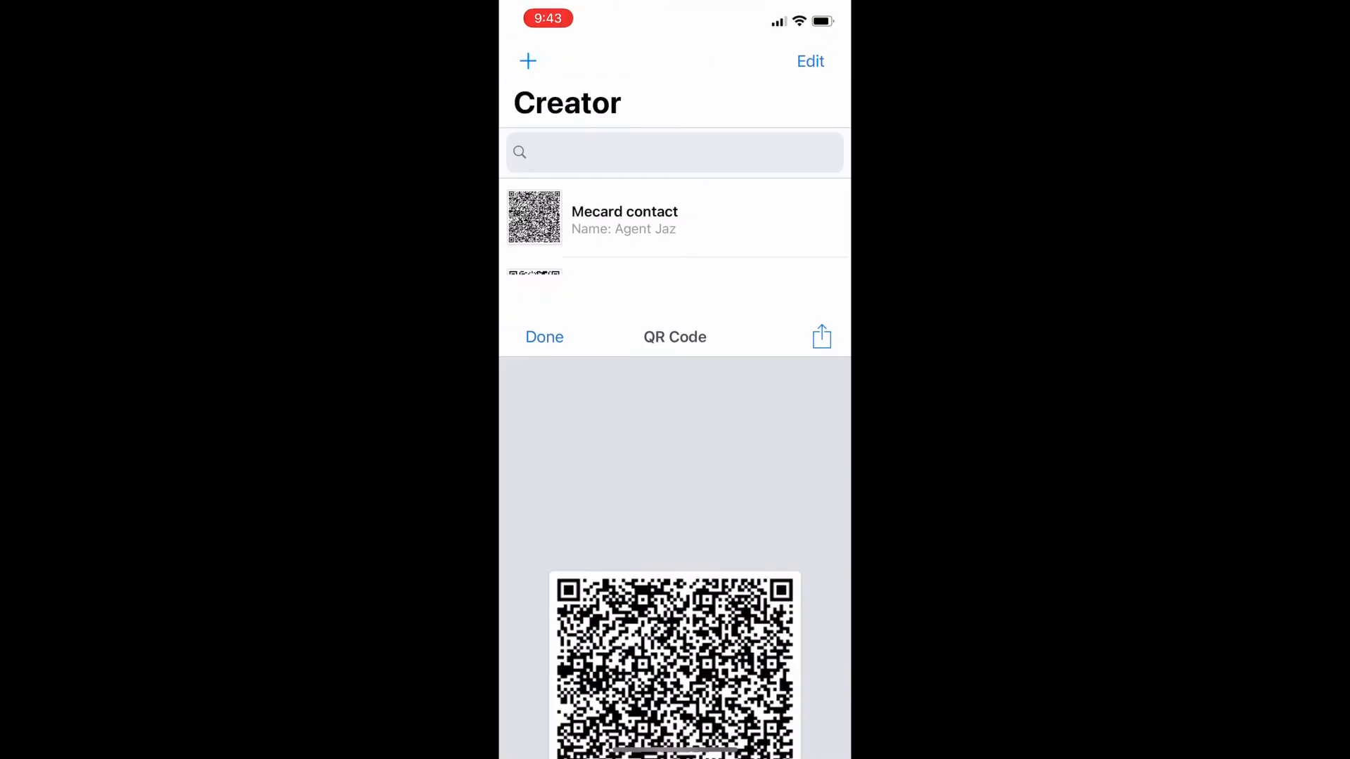
left_click(544, 336)
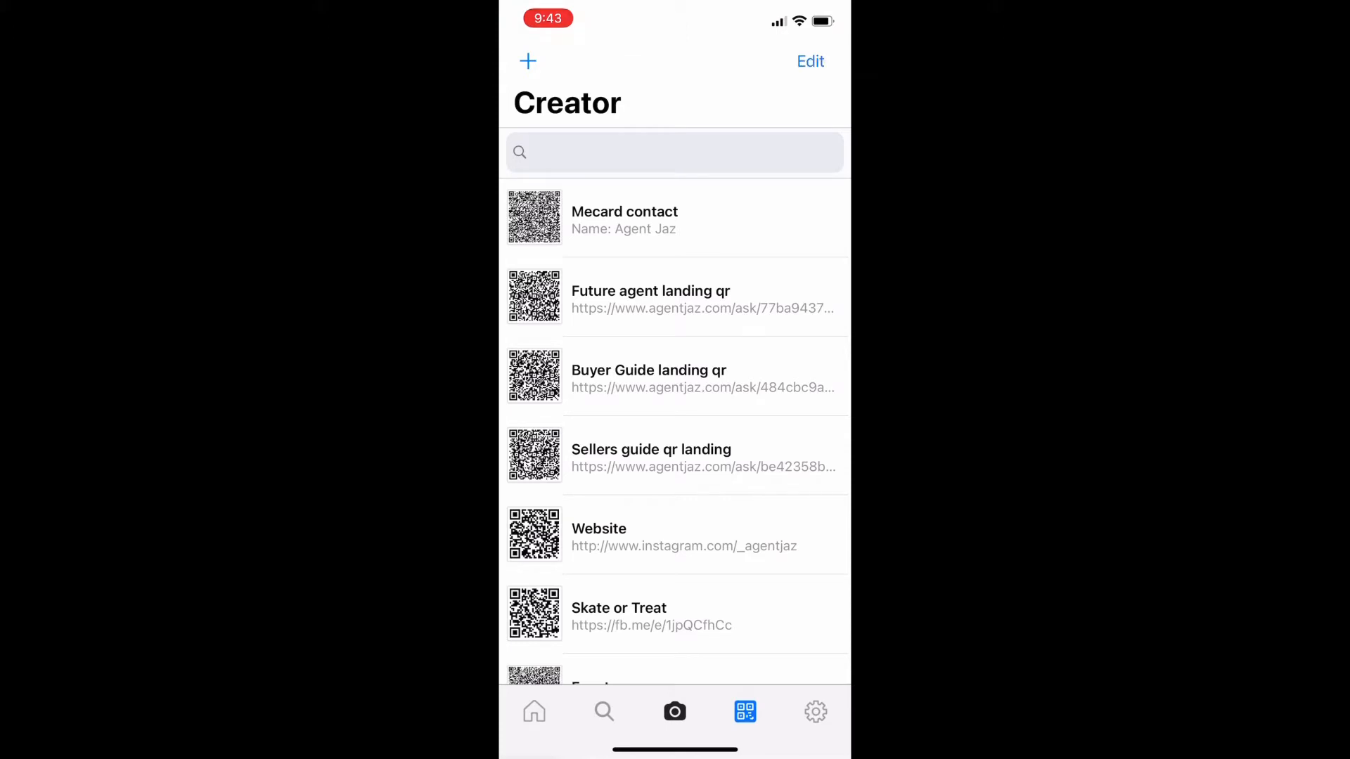
left_click(527, 60)
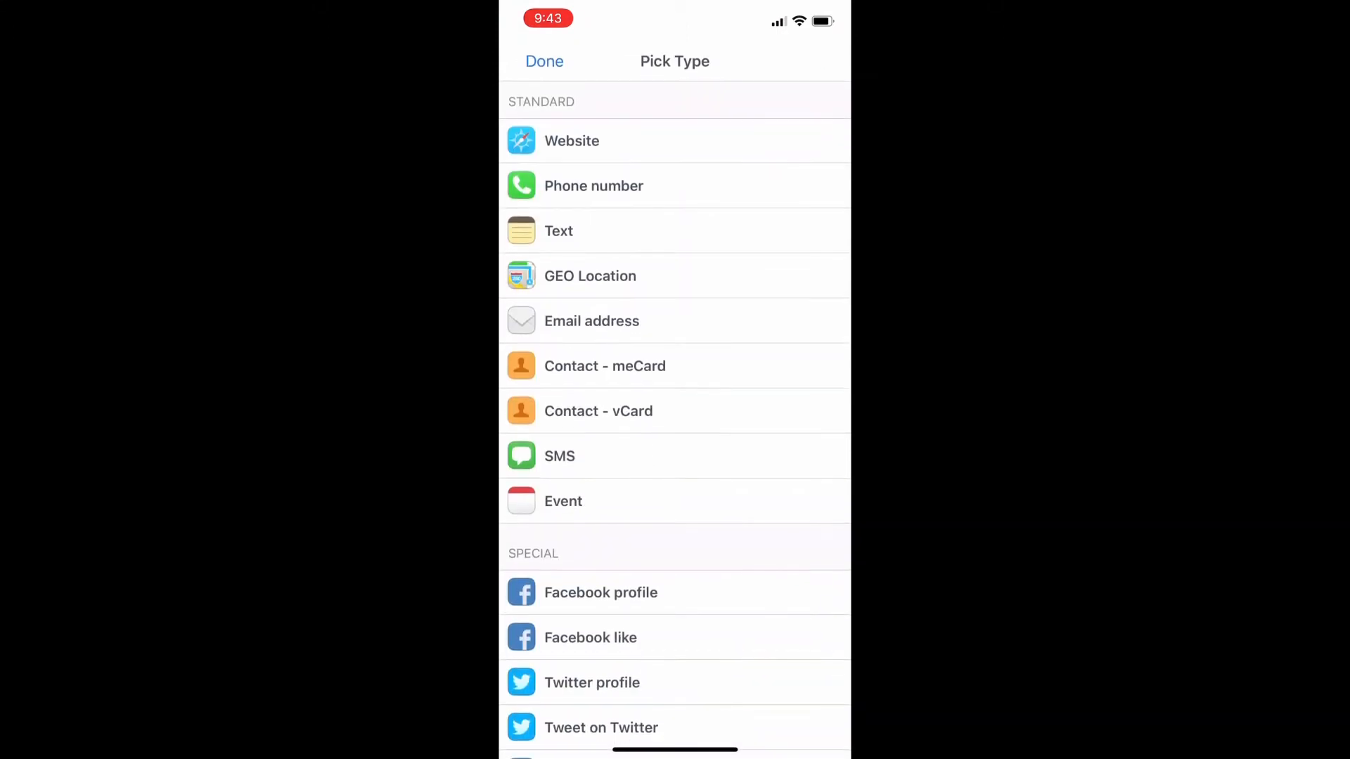
left_click(605, 366)
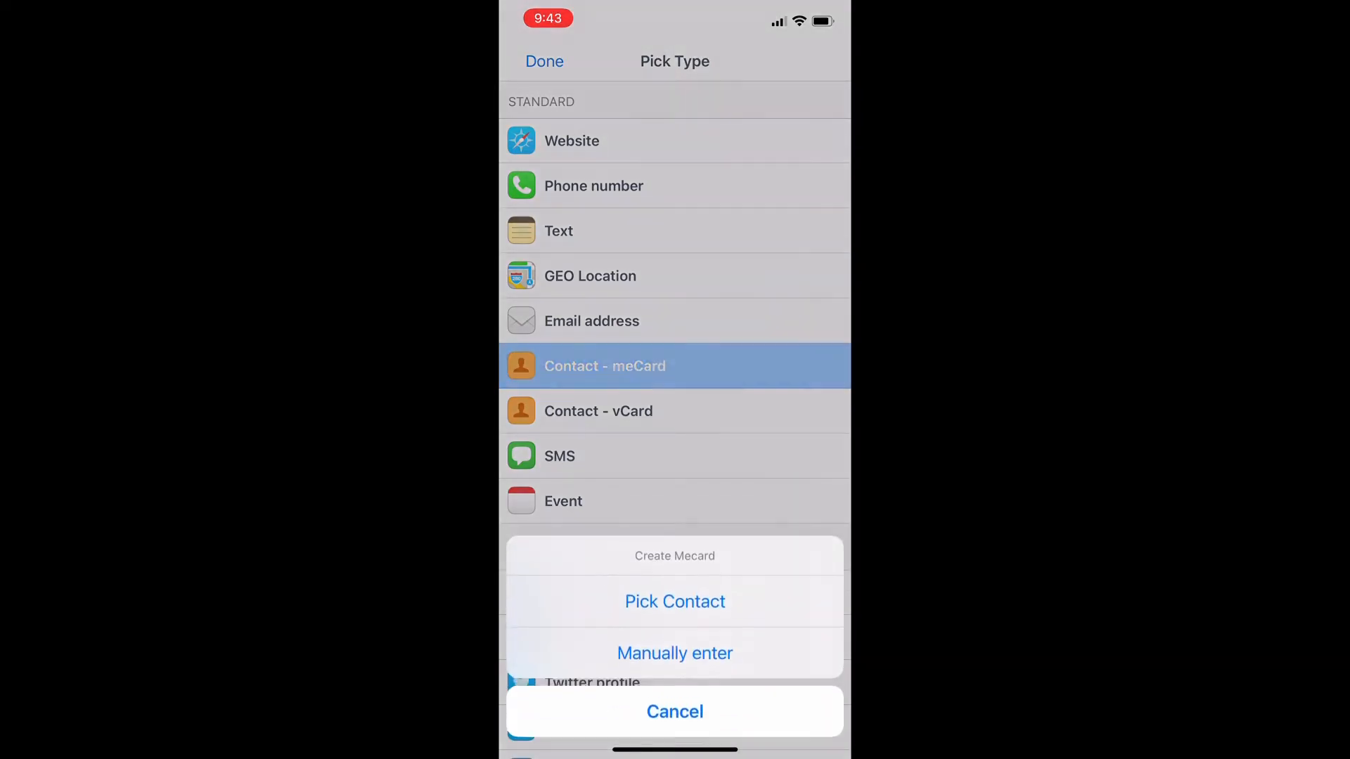
left_click(675, 711)
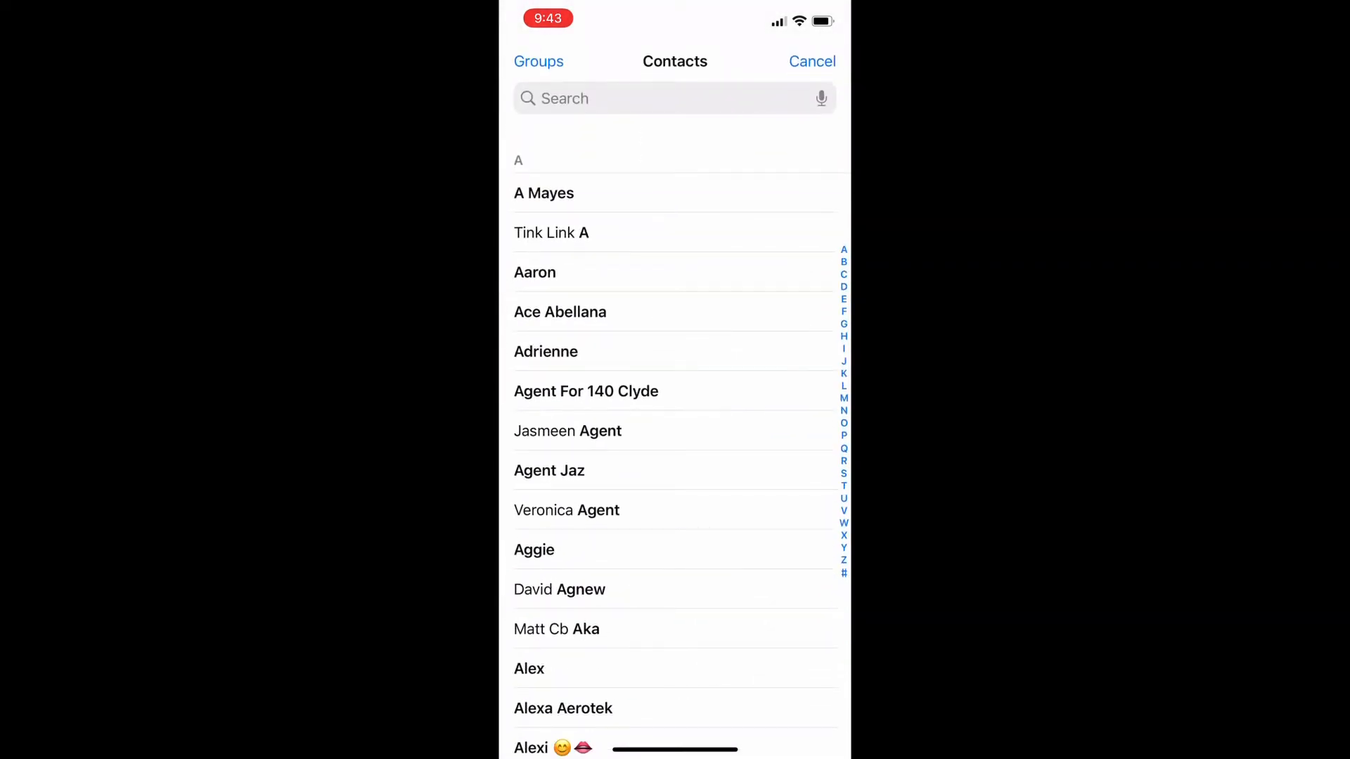
Step: Fill the meCard from Agent Jaz's contact and set the birthday to a day in August 2021
left_click(548, 470)
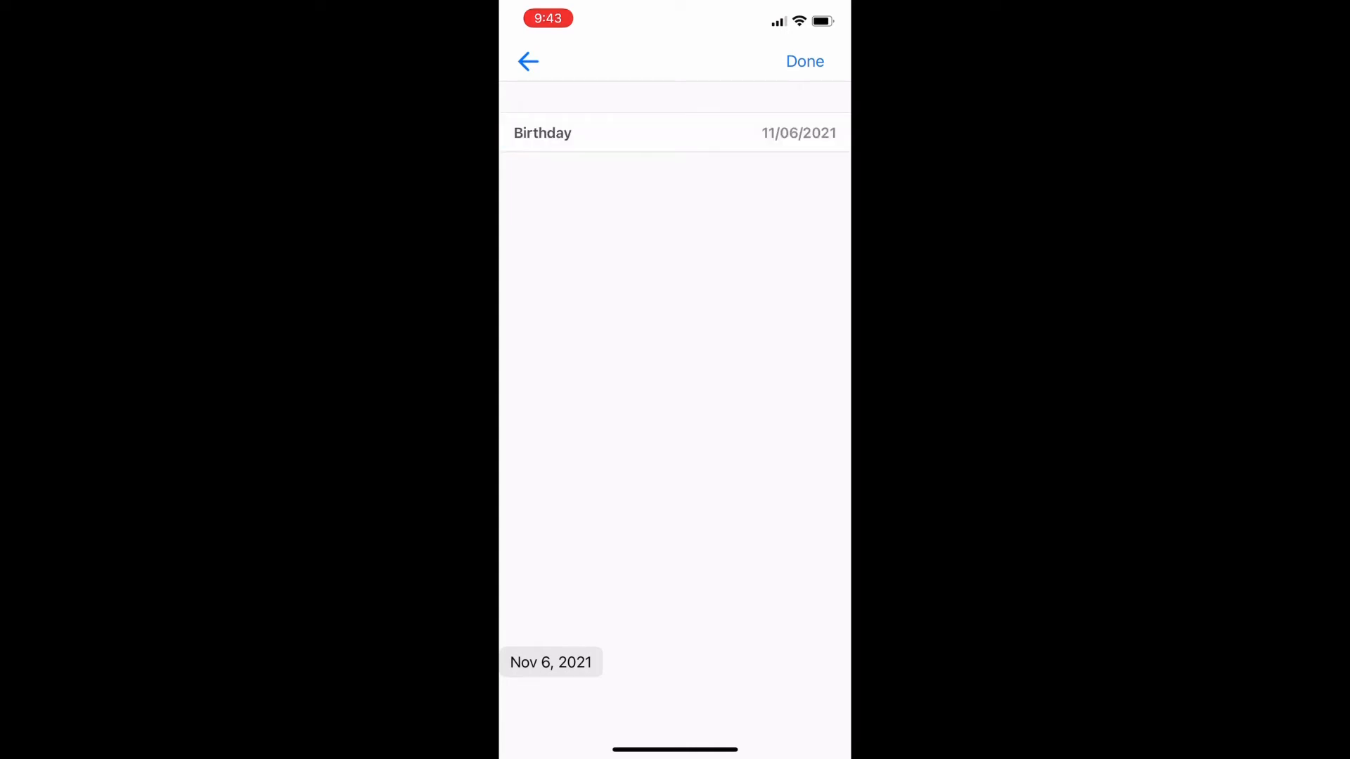
left_click(550, 663)
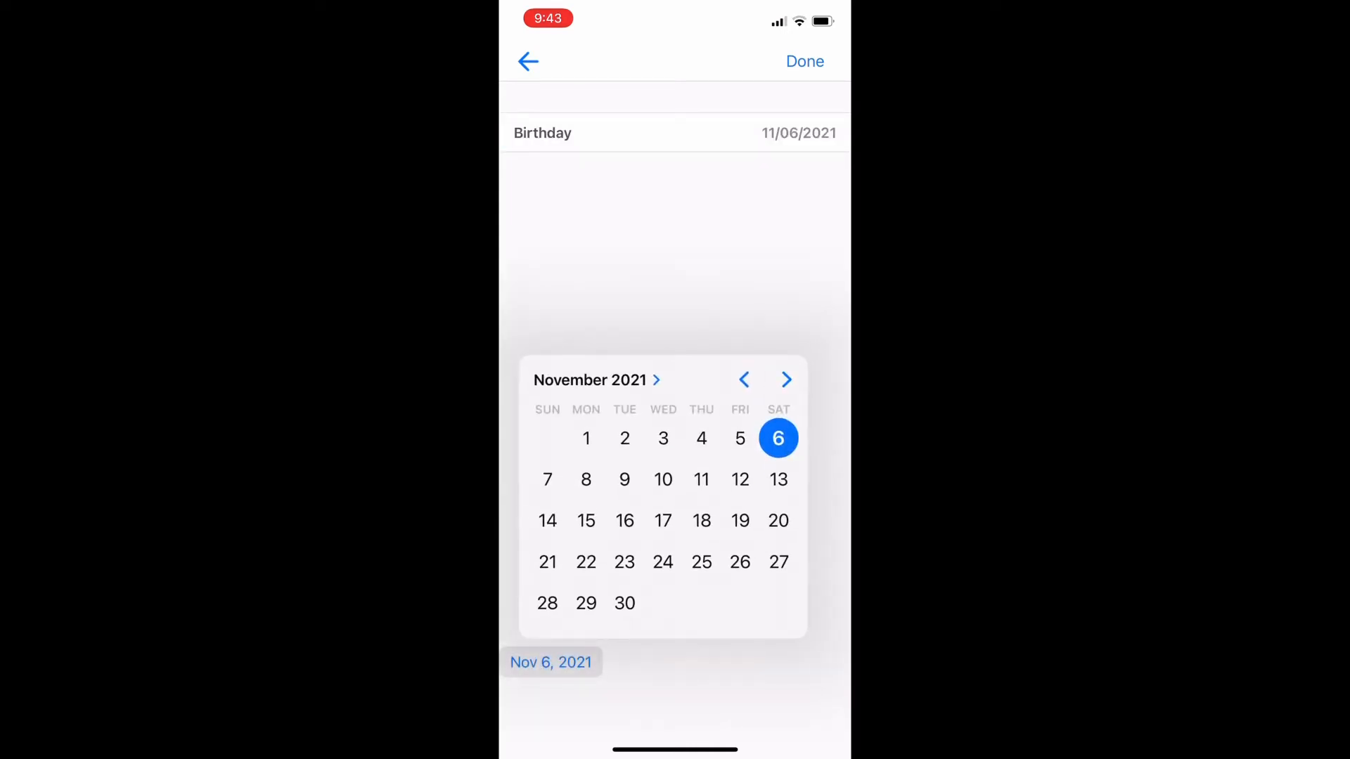
left_click(589, 380)
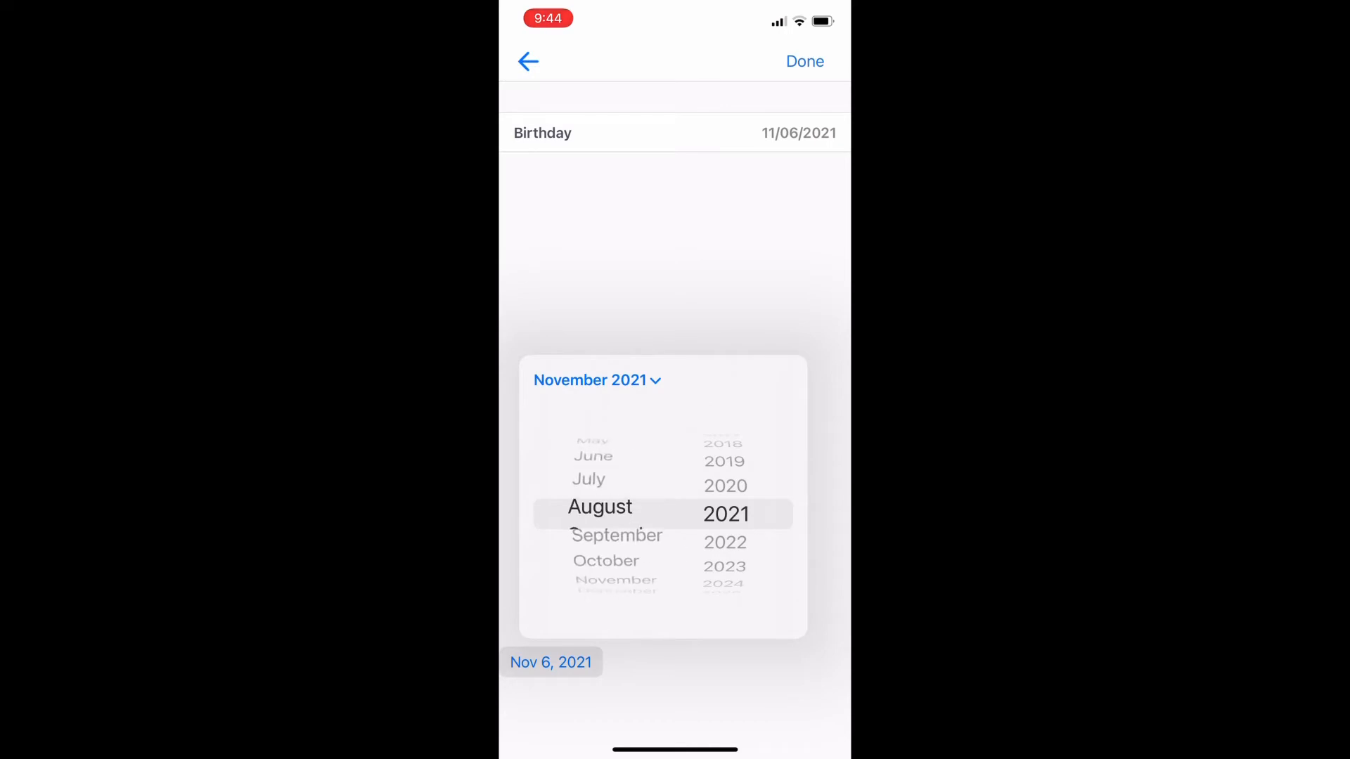
left_click(599, 507)
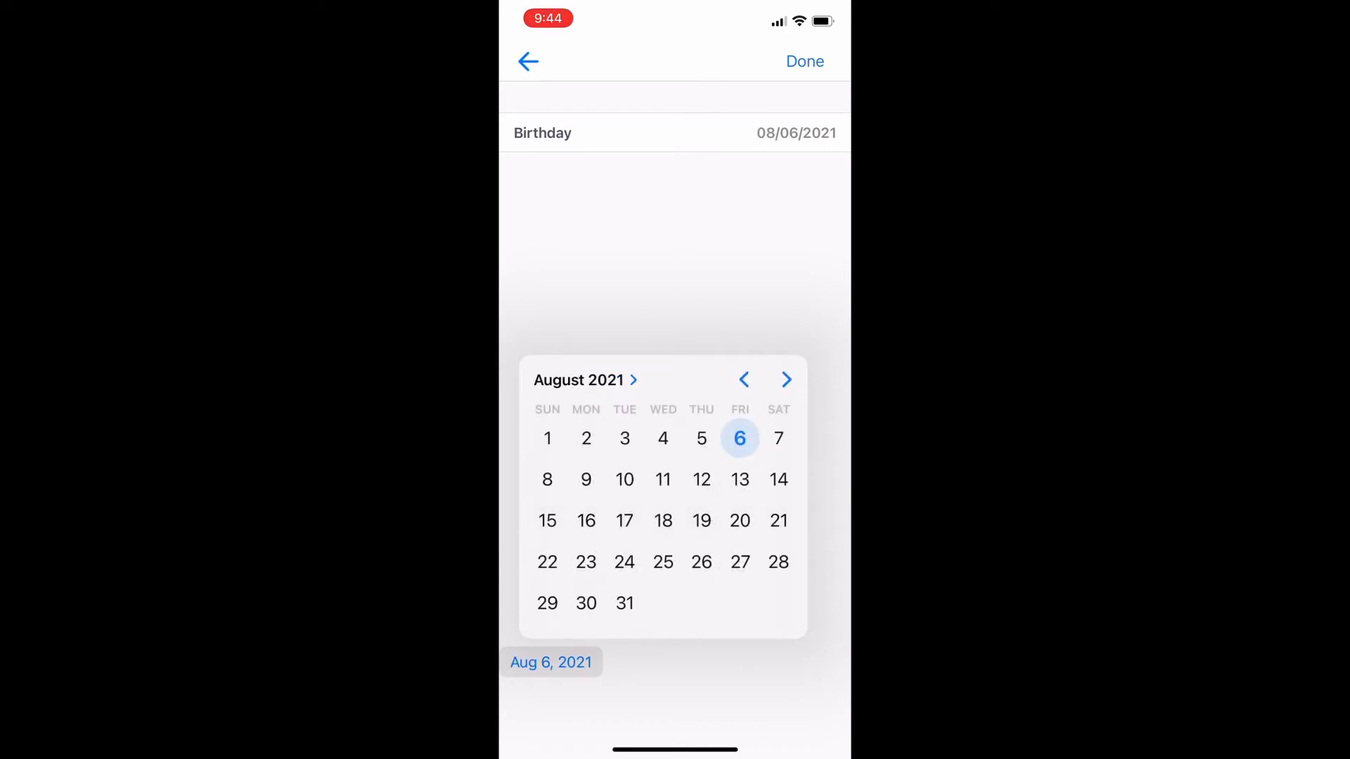
left_click(700, 520)
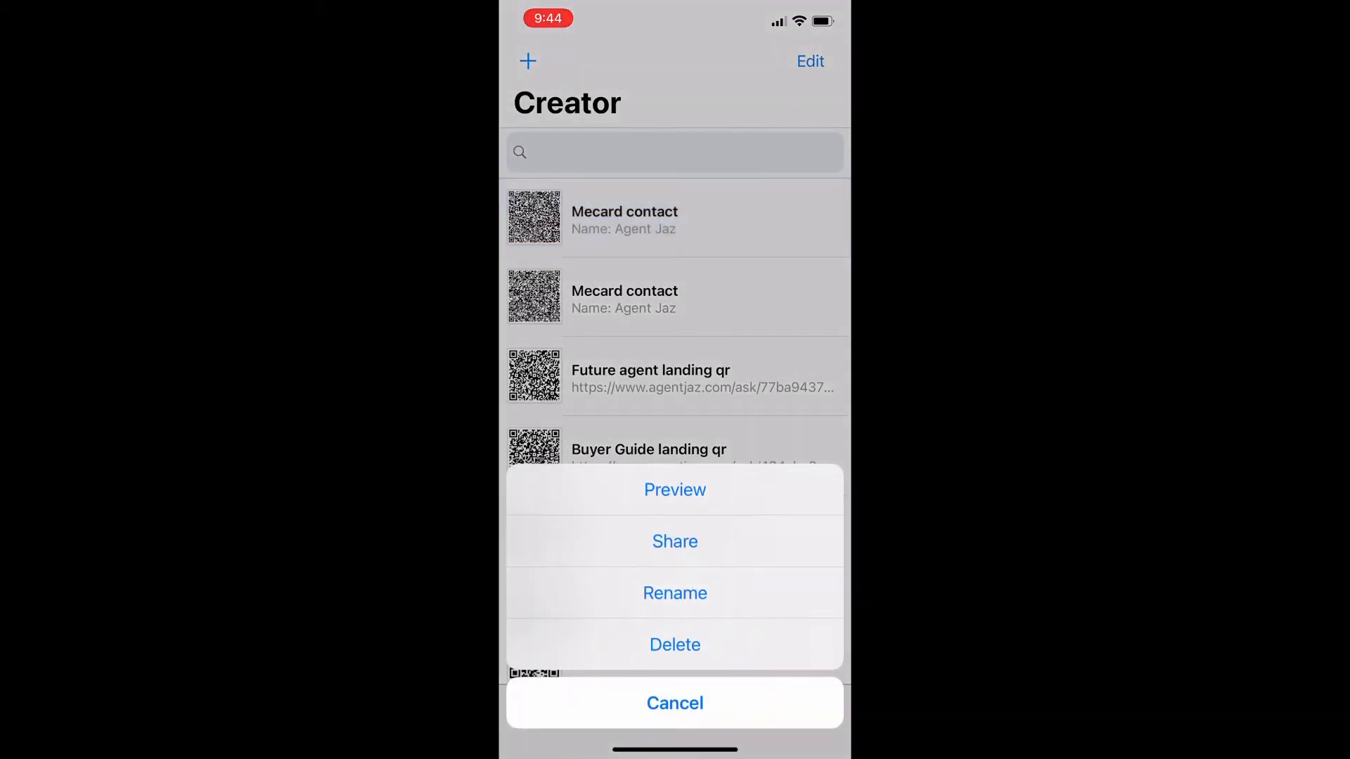
Step: Preview the Agent Jaz meCard code, share it as an image and save it to Photos
left_click(675, 490)
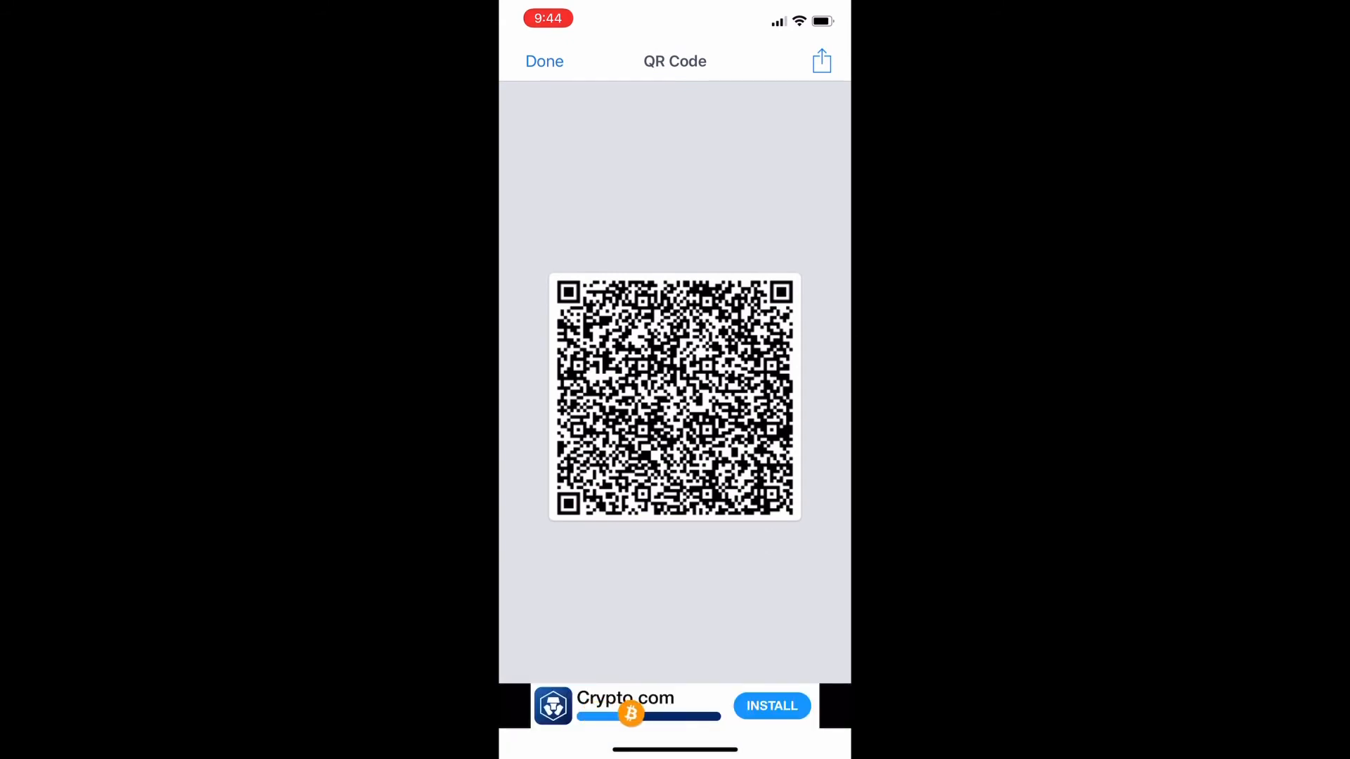
left_click(819, 61)
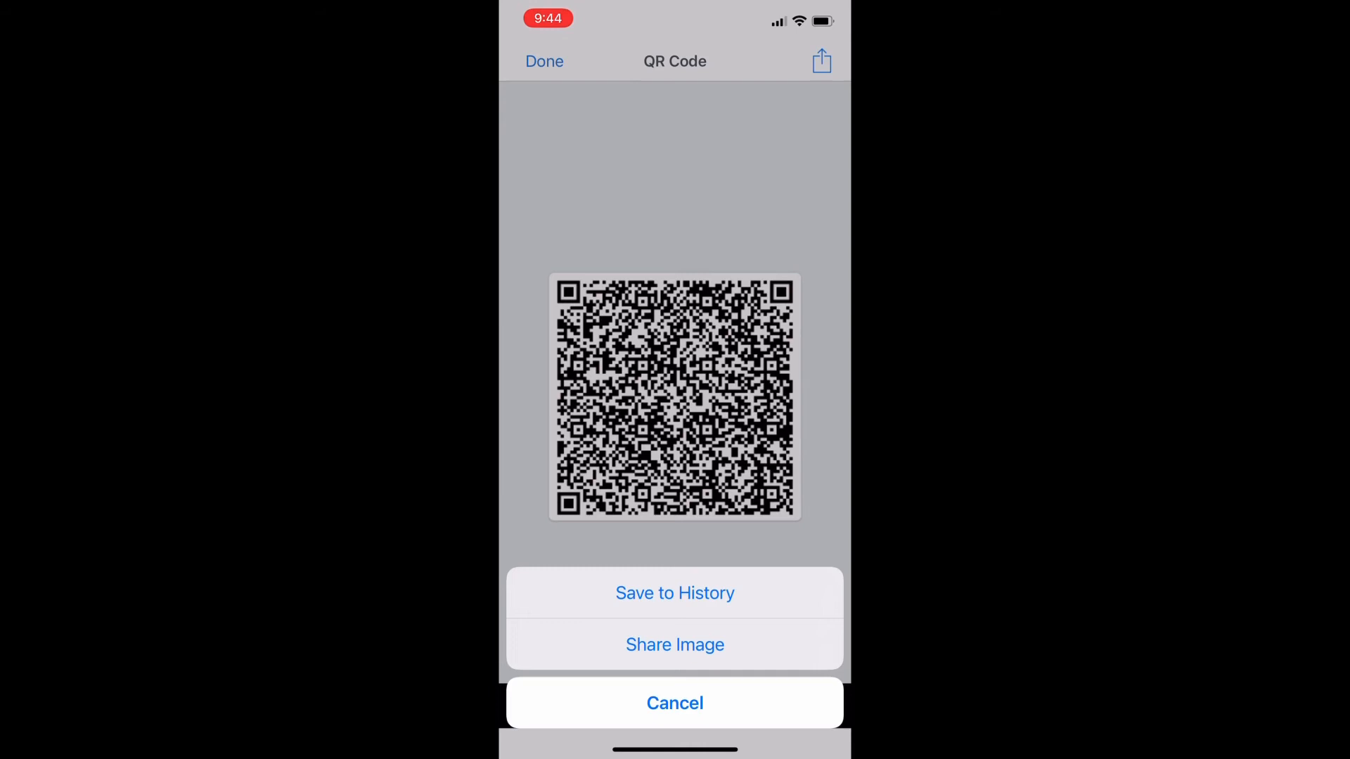
left_click(674, 592)
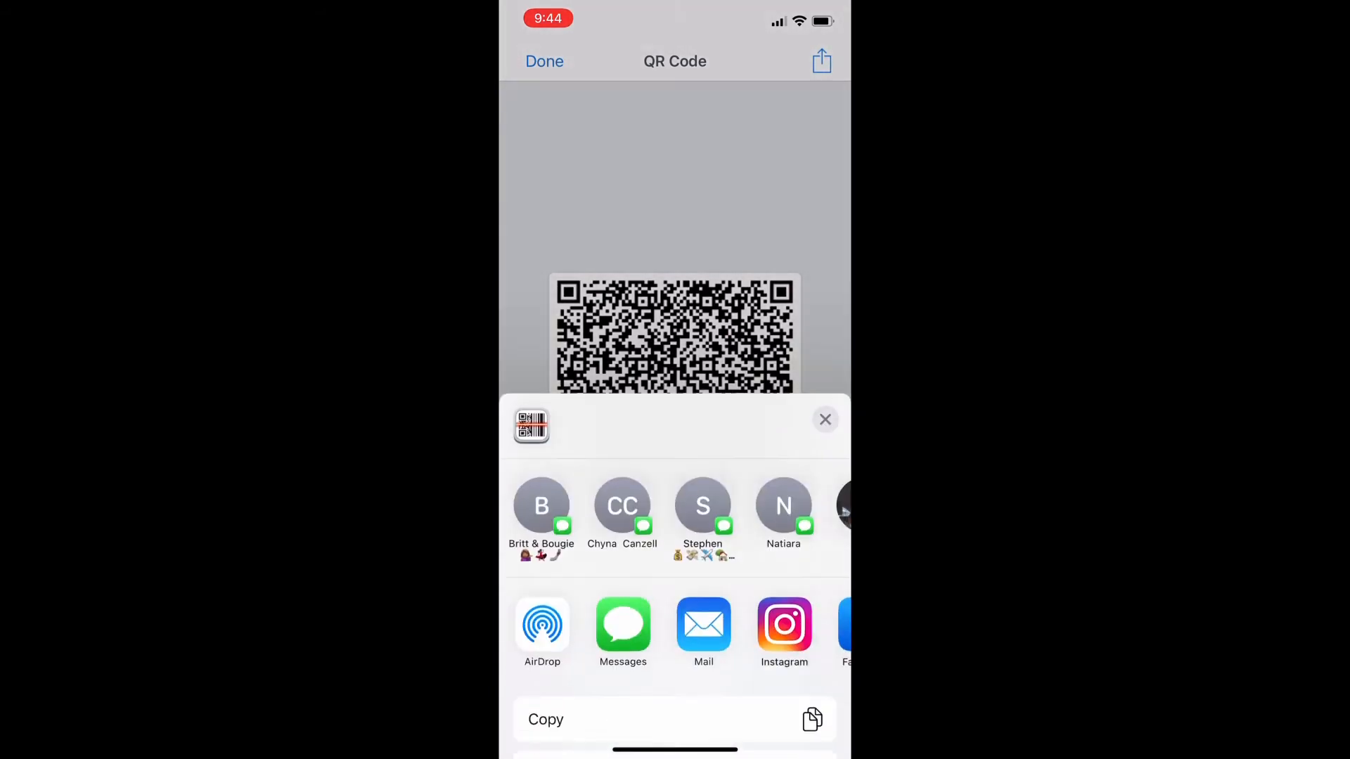
left_click(823, 420)
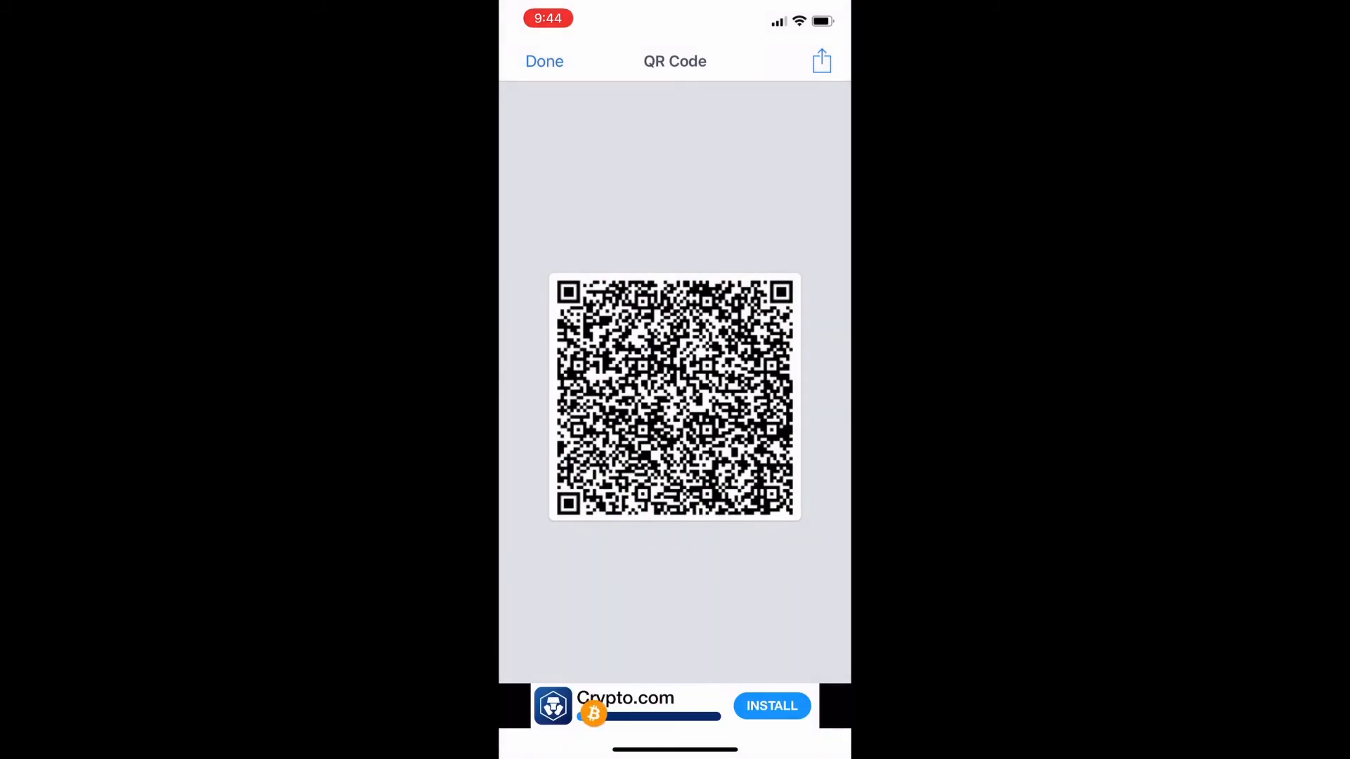
left_click(544, 60)
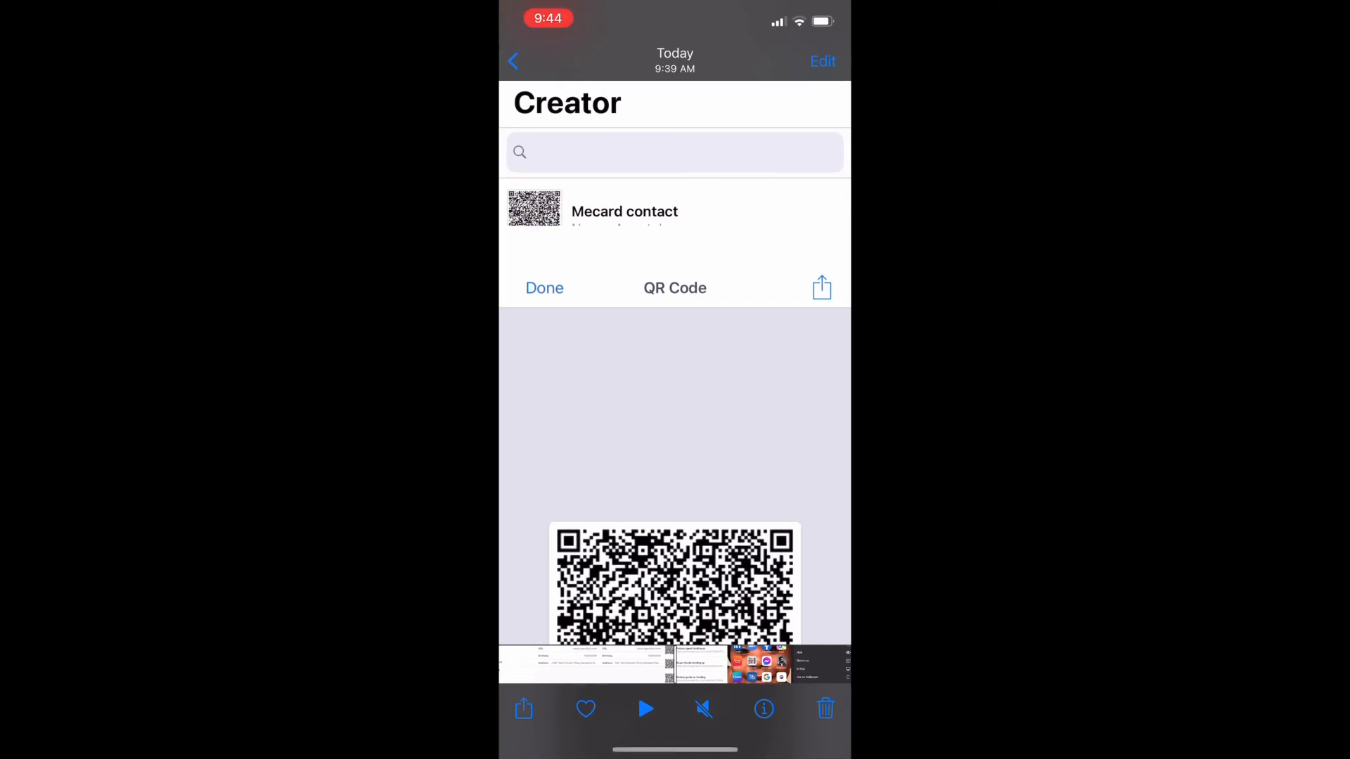
Step: Select the saved meCard QR code photo in Photos for sharing
left_click(523, 708)
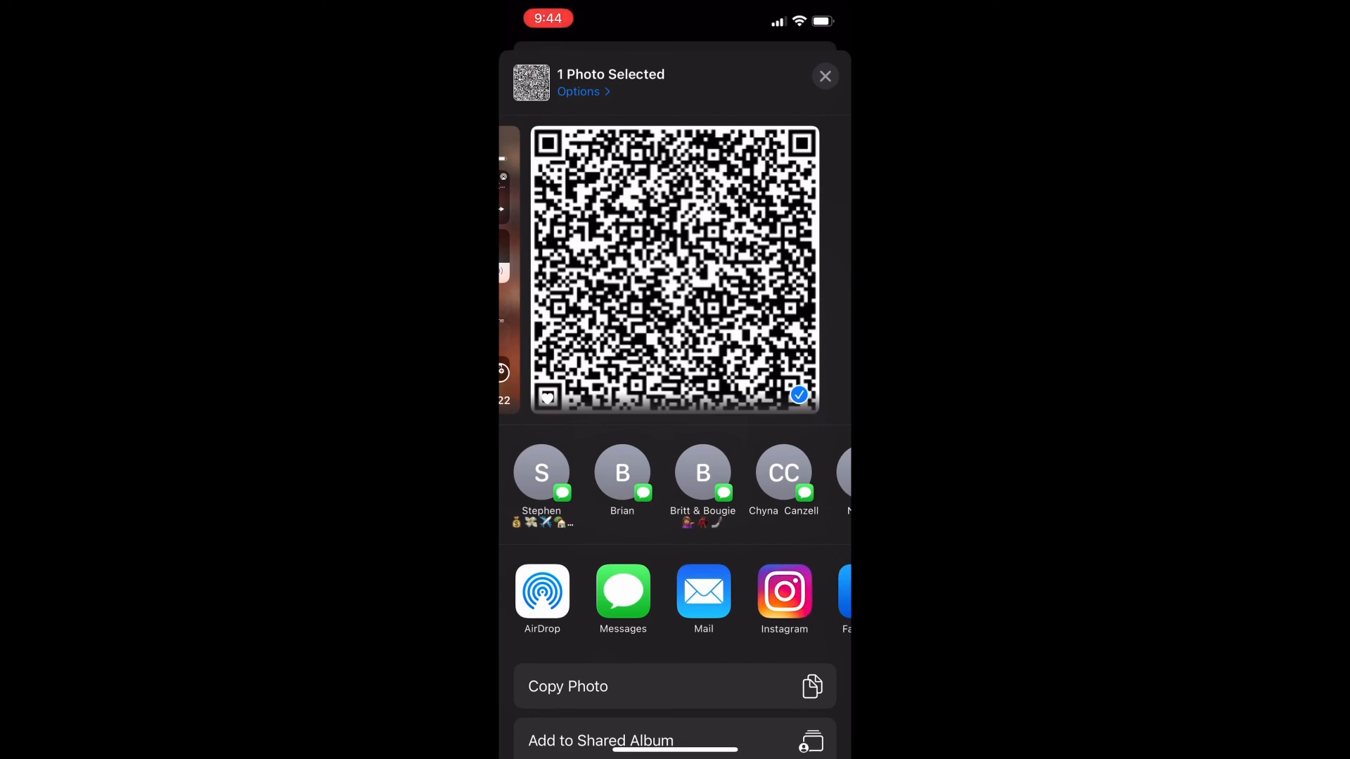